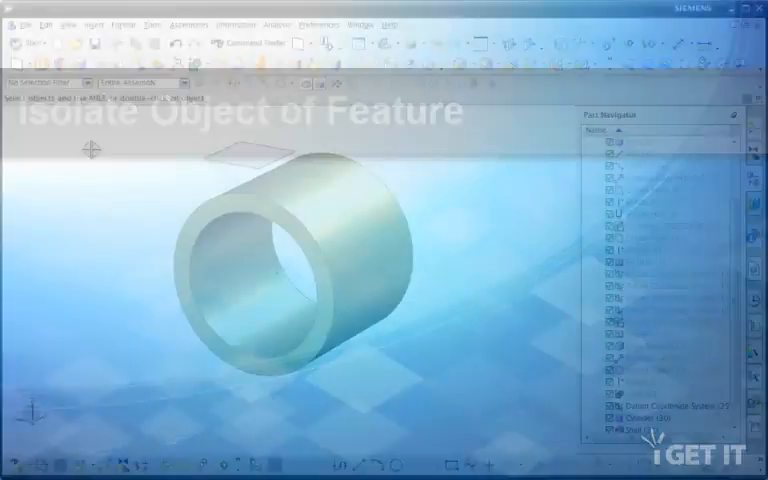
# - Begin an Intersection Curve feature from the Insert > Associative Copy commands
pyautogui.click(94, 24)
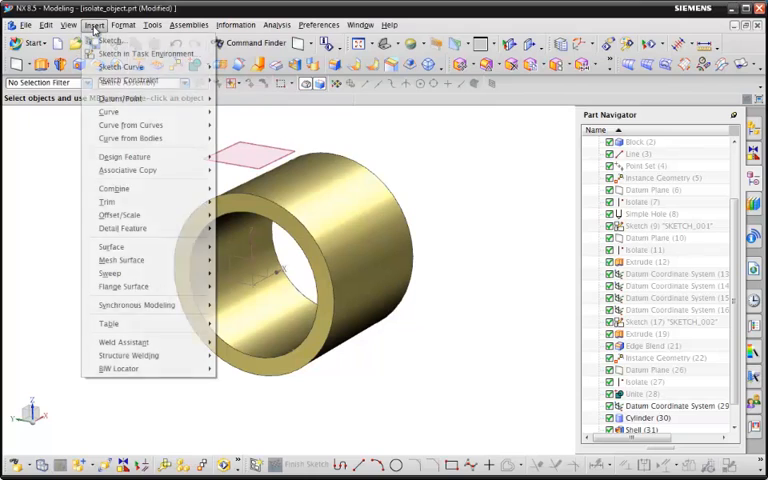
pyautogui.moveTo(128, 170)
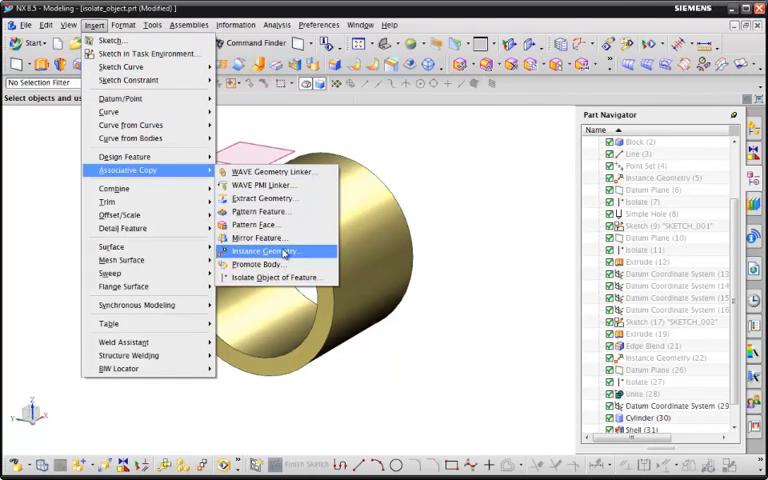
pyautogui.moveTo(276, 276)
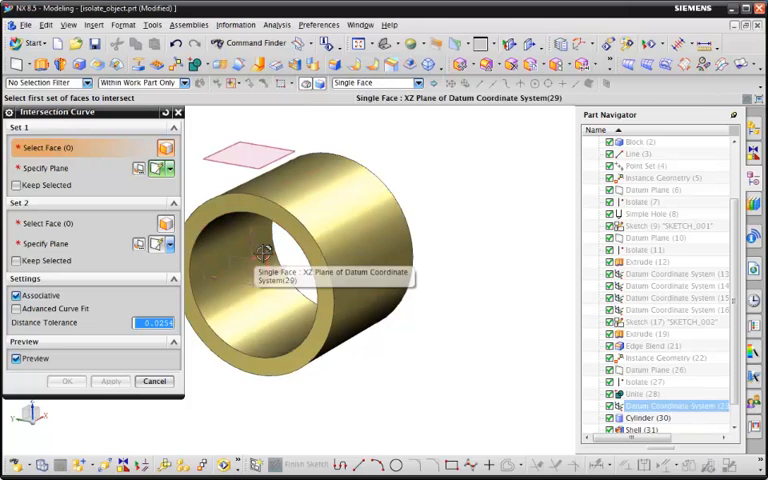
# - Intersect the XZ datum plane with the cylinder's body faces to create the curves
pyautogui.click(260, 250)
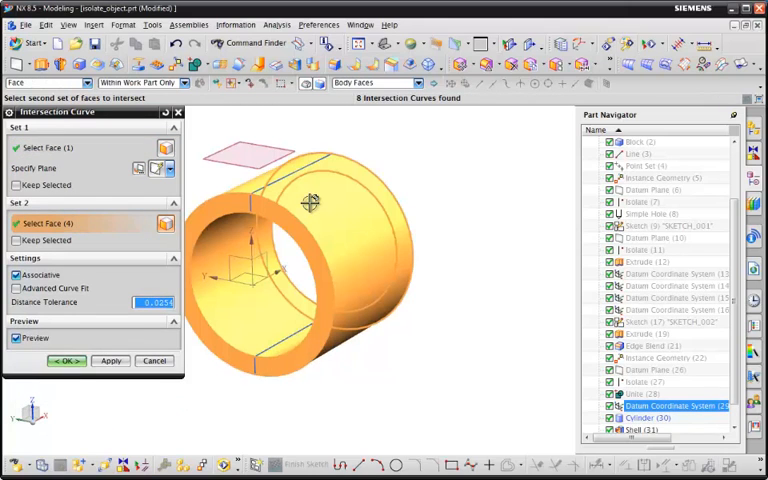
pyautogui.click(64, 360)
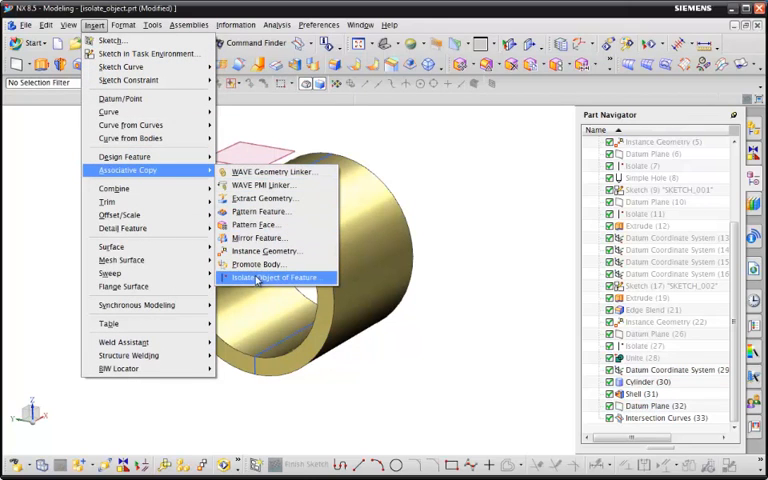
pyautogui.moveTo(280, 276)
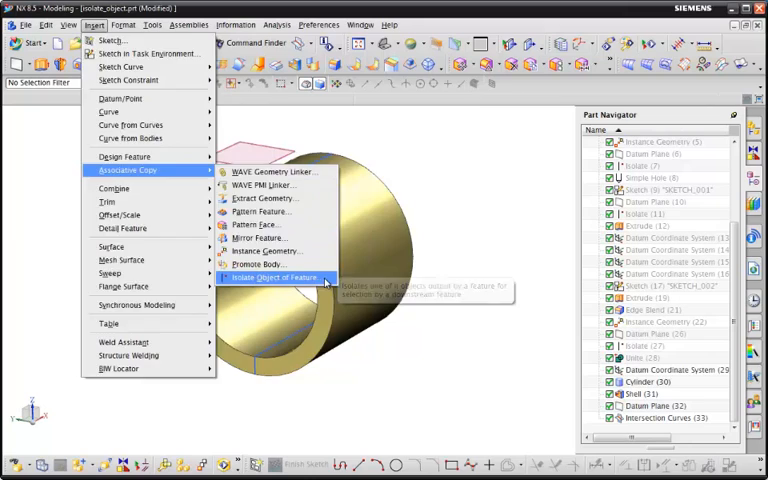
# - Isolate one curve out of the Intersection Curves feature as its own feature
pyautogui.click(278, 276)
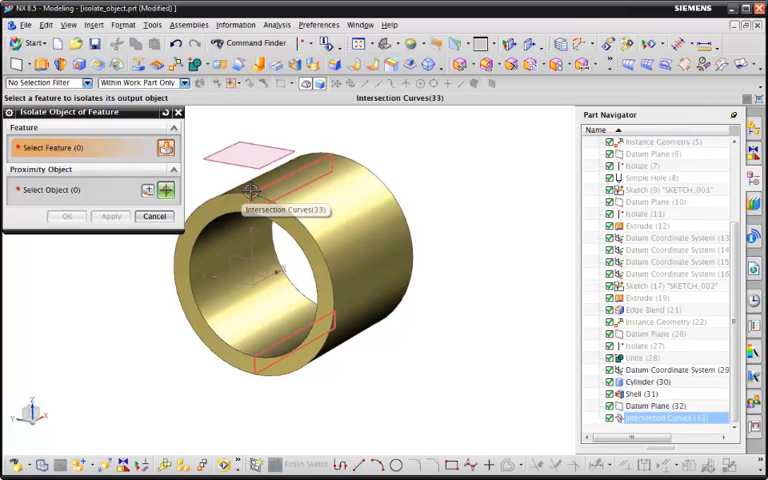
pyautogui.click(250, 190)
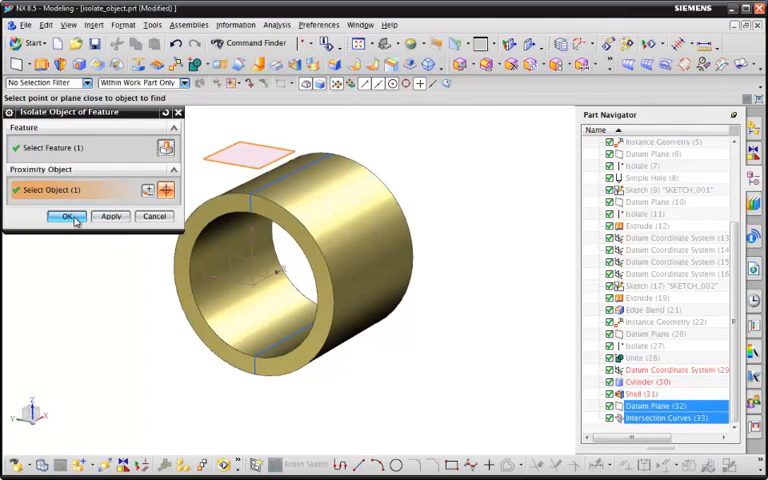
pyautogui.click(68, 216)
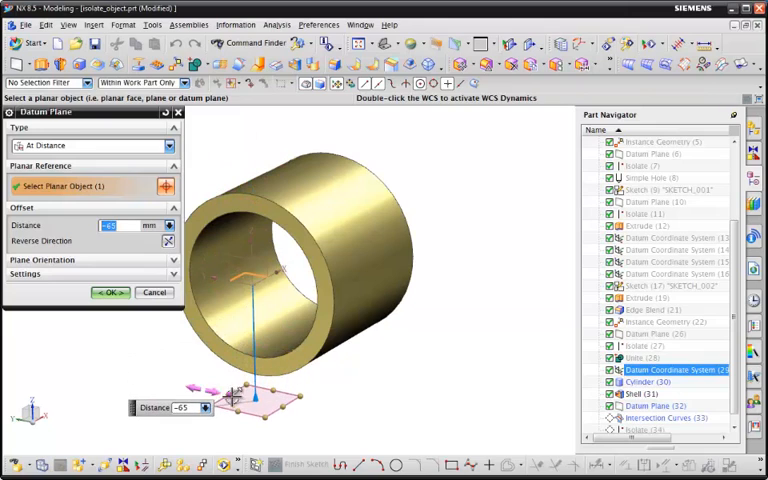
# - Define an At Distance datum plane from the cylinder's planar reference face
pyautogui.click(110, 292)
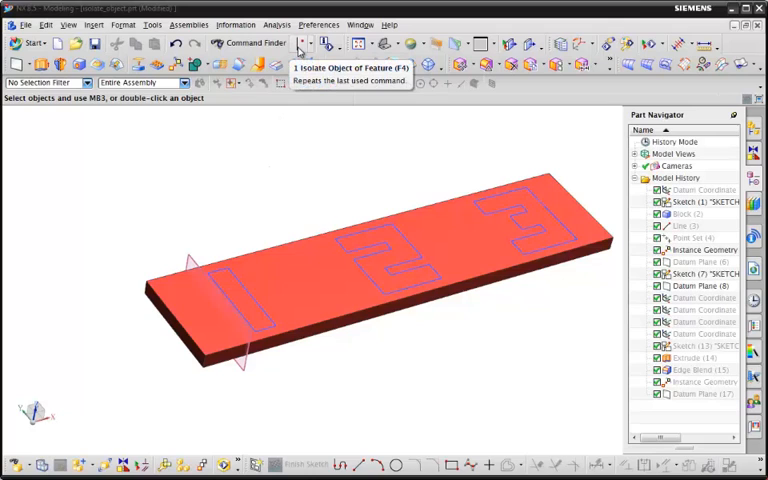
# - Isolate the first number's profile from the plate's numbered sketch via repeat command
pyautogui.click(300, 44)
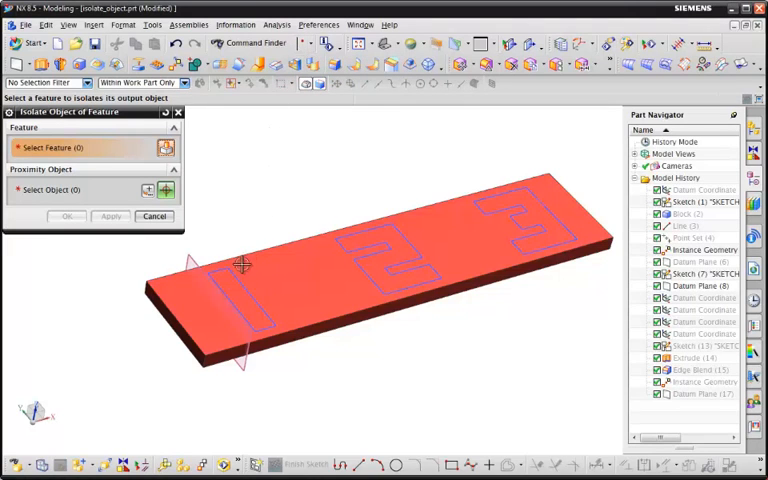
pyautogui.click(240, 268)
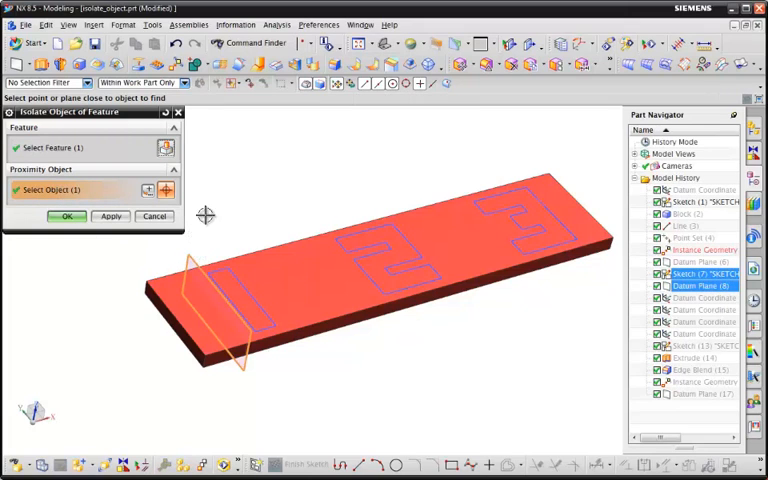
pyautogui.click(66, 216)
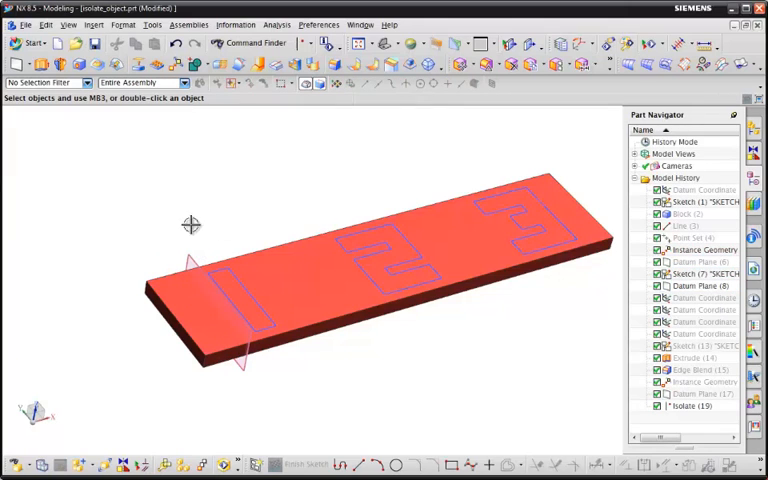
pyautogui.rightClick(684, 272)
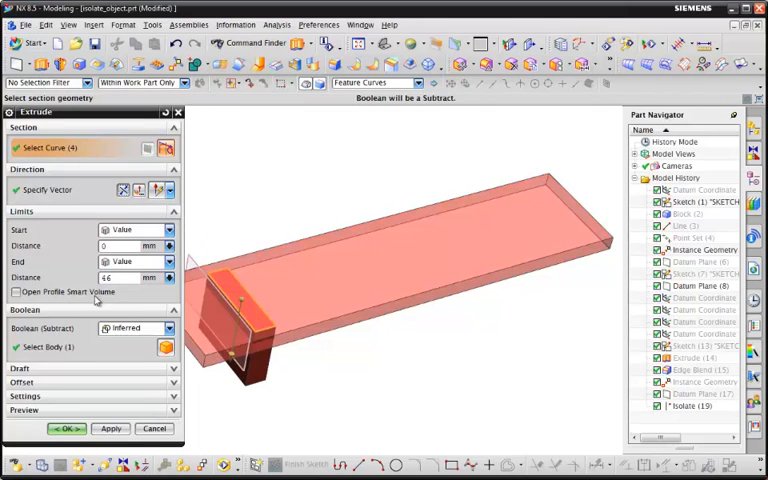
# - Subtract-extrude the isolated profile through the plate to form the slot
pyautogui.click(68, 428)
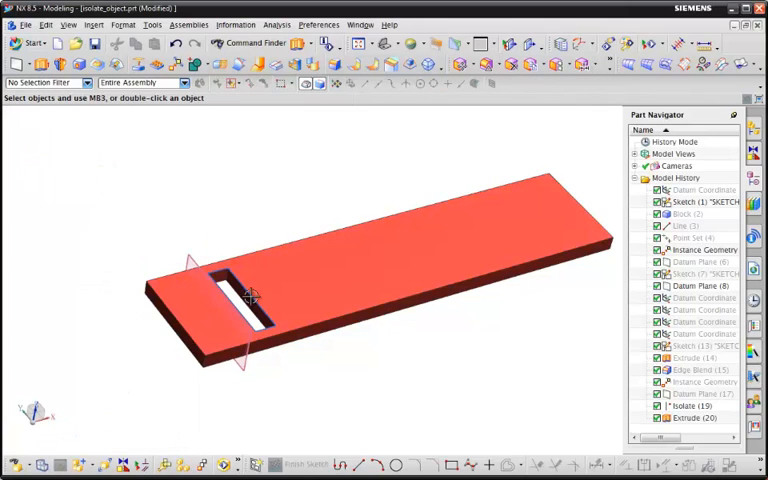
pyautogui.rightClick(692, 406)
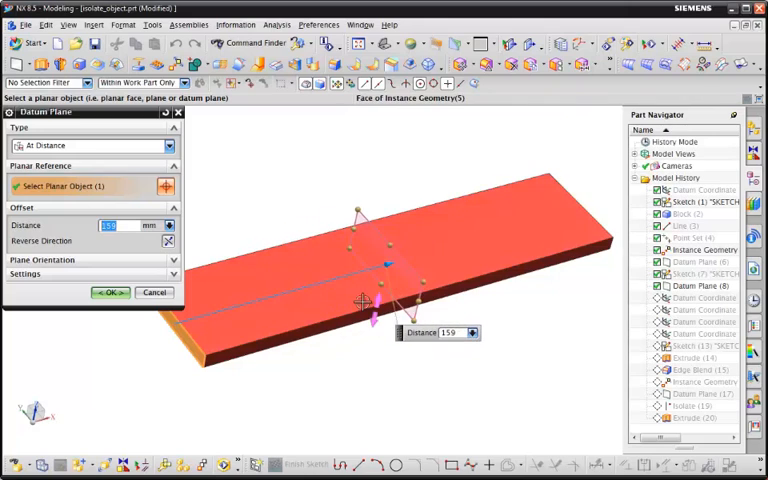
# - Create two At Distance datum planes offset from faces of the plate
pyautogui.click(110, 292)
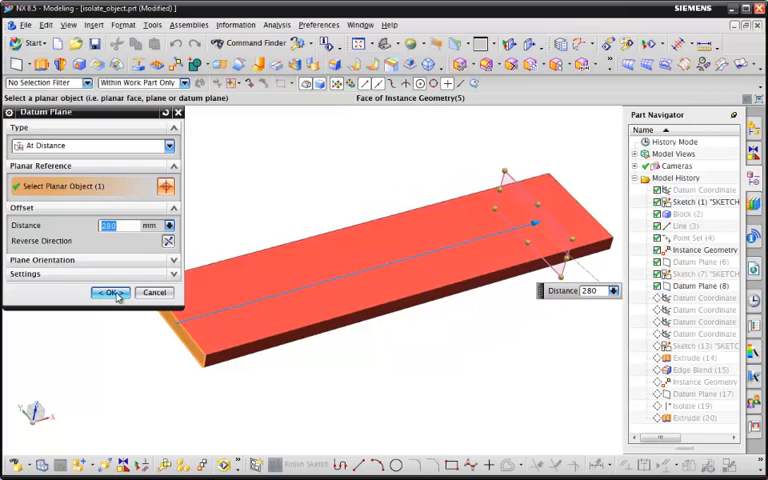
pyautogui.click(110, 292)
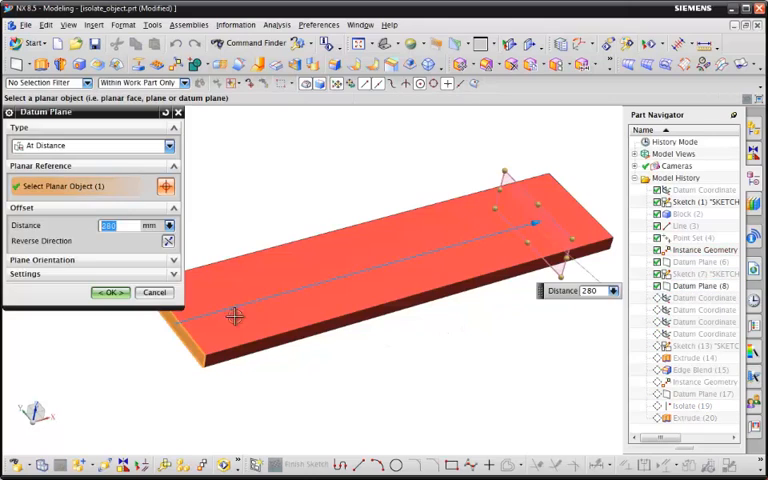
pyautogui.click(236, 318)
pyautogui.write('96.5')
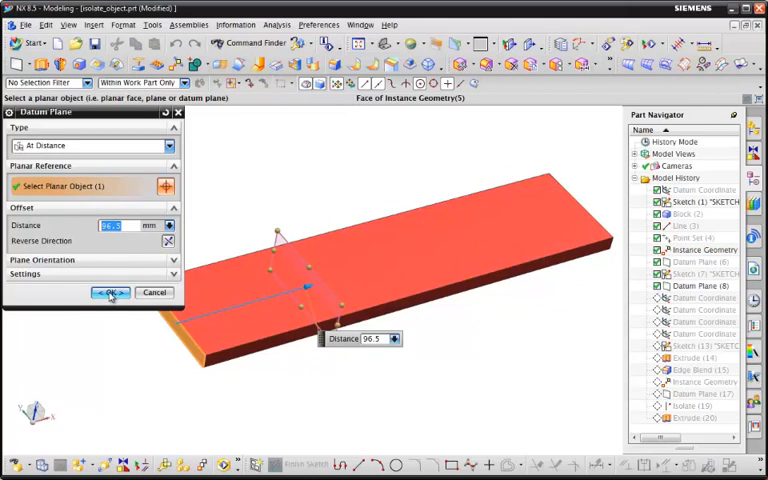
pyautogui.click(110, 292)
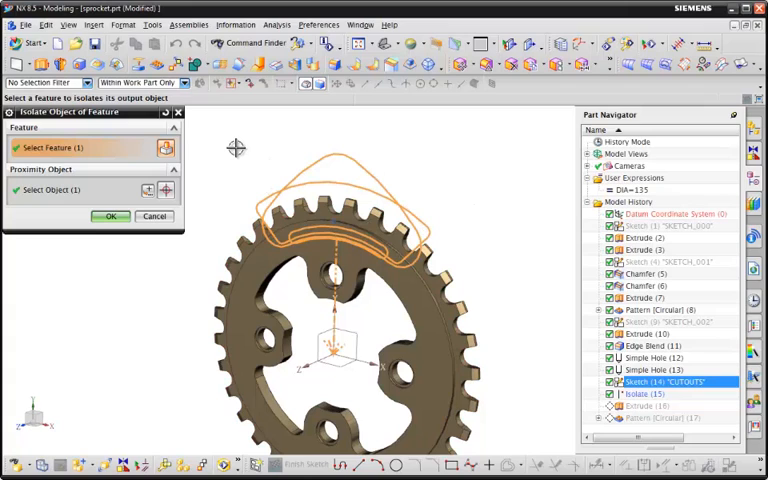
# - Isolate the top cutout outline from the sprocket sketch, then begin editing its user expression
pyautogui.click(50, 188)
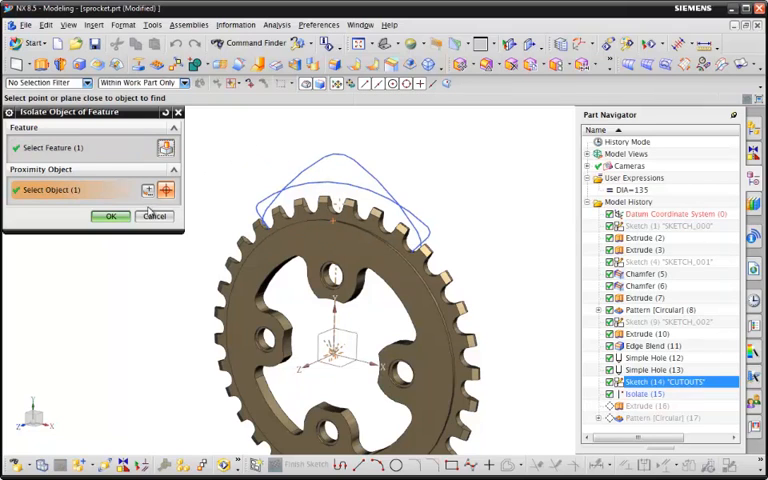
pyautogui.click(110, 216)
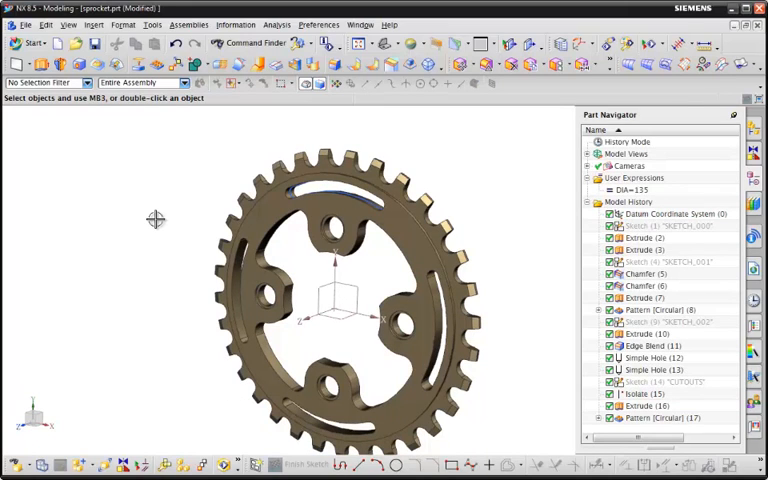
pyautogui.click(636, 392)
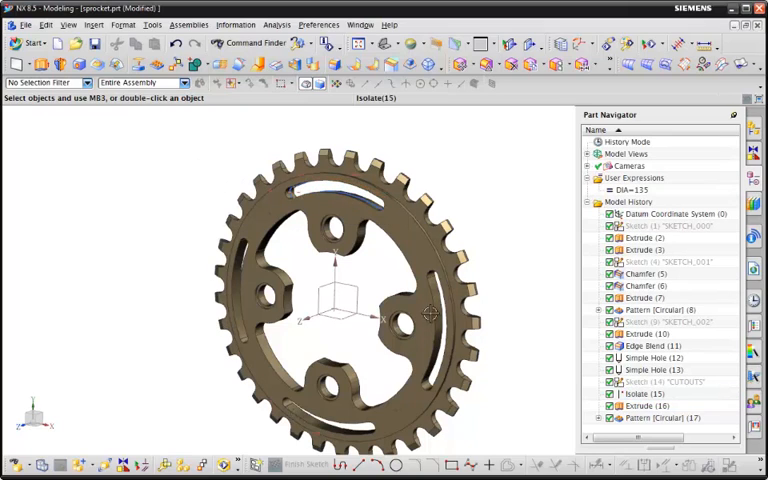
pyautogui.moveTo(148, 184)
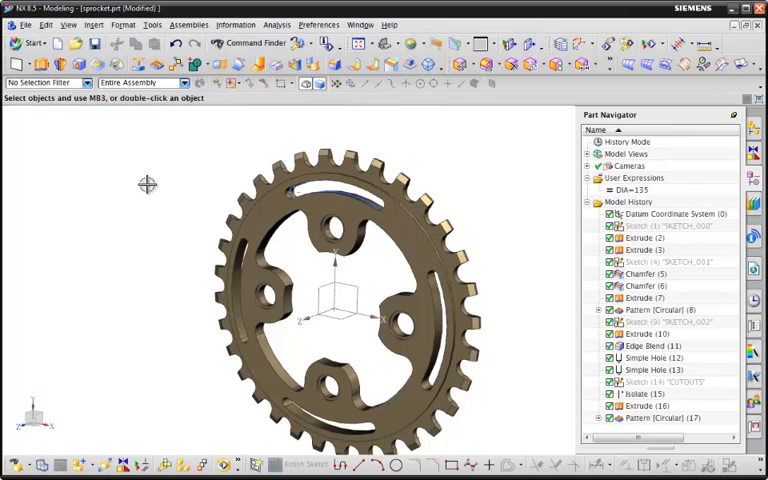
pyautogui.doubleClick(632, 190)
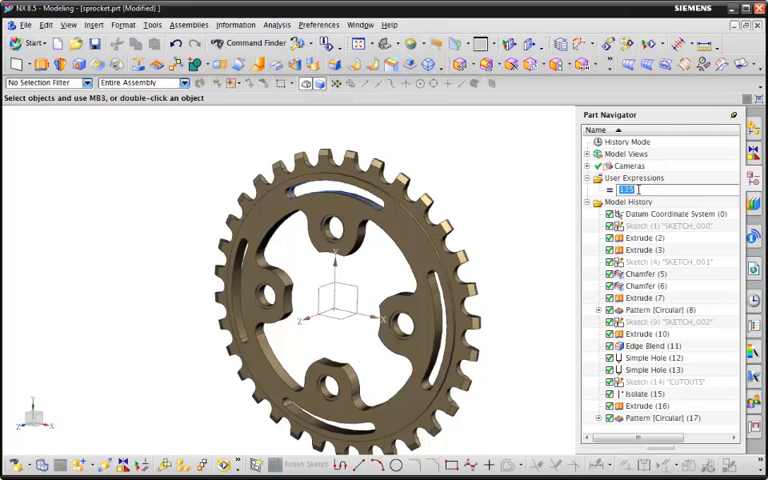